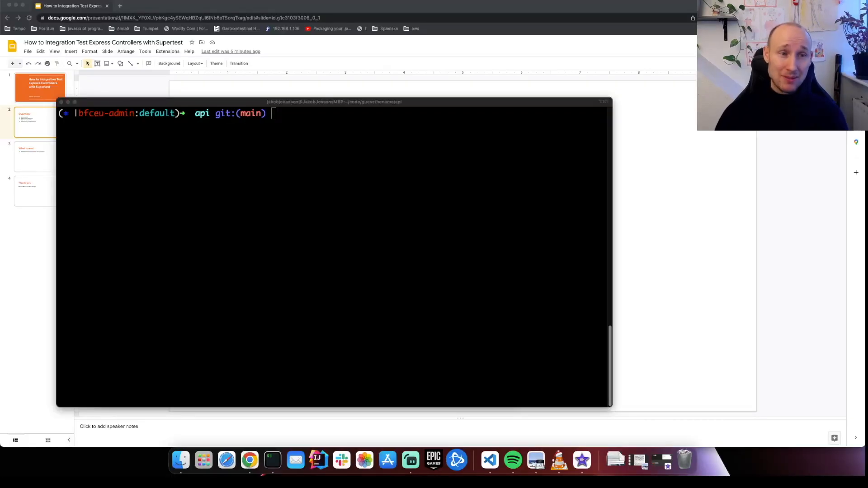
- Review guessesModel.ts and the addGuess and getGuesses handlers in guessController.ts
{"action": "left_click", "coordinate": [478, 460]}
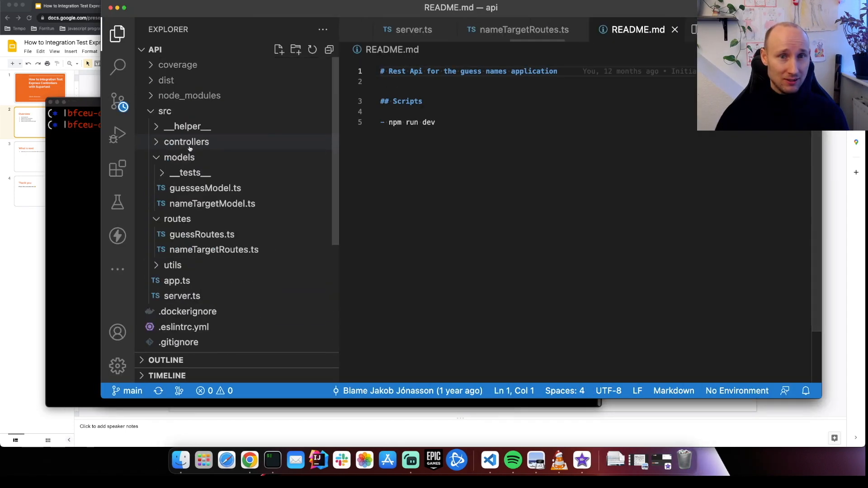
{"action": "left_click", "coordinate": [205, 188]}
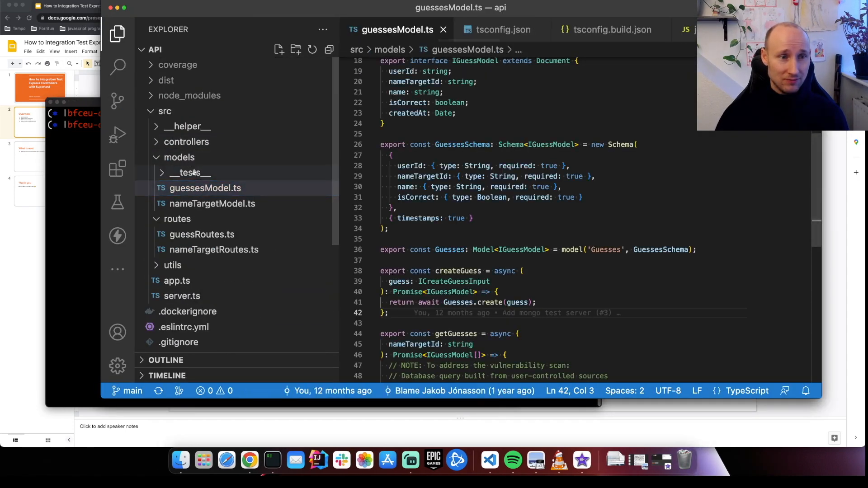
{"action": "left_click", "coordinate": [208, 158]}
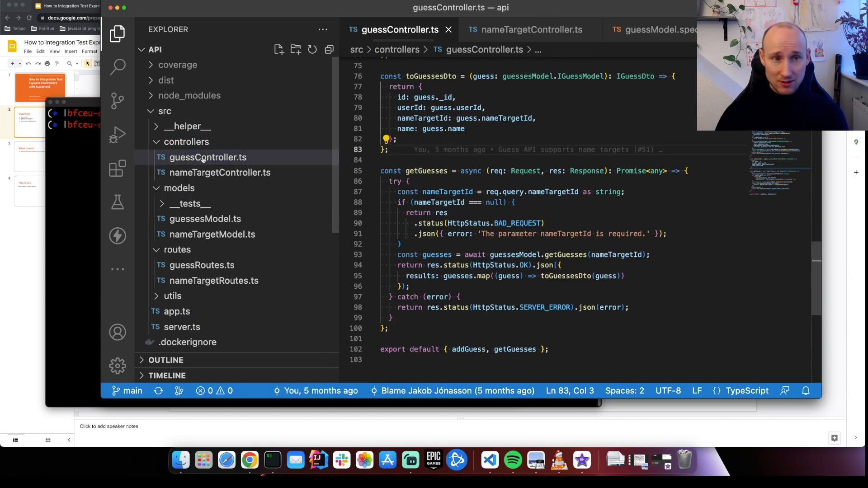
{"action": "scroll", "scroll_direction": "up", "scroll_amount": 3}
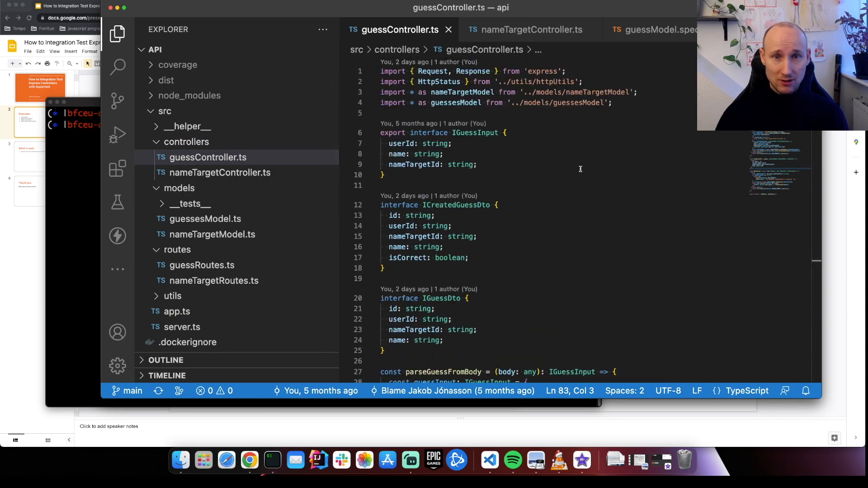
{"action": "scroll", "scroll_direction": "down", "scroll_amount": 3}
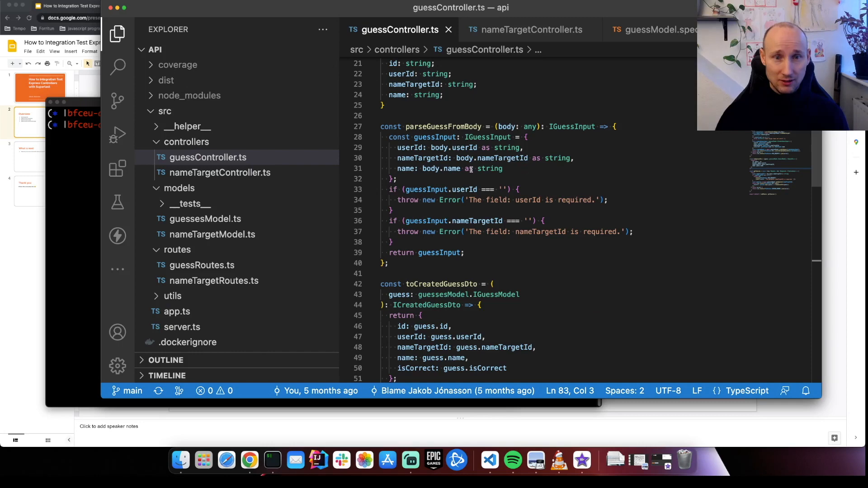
{"action": "scroll", "scroll_direction": "down", "scroll_amount": 3}
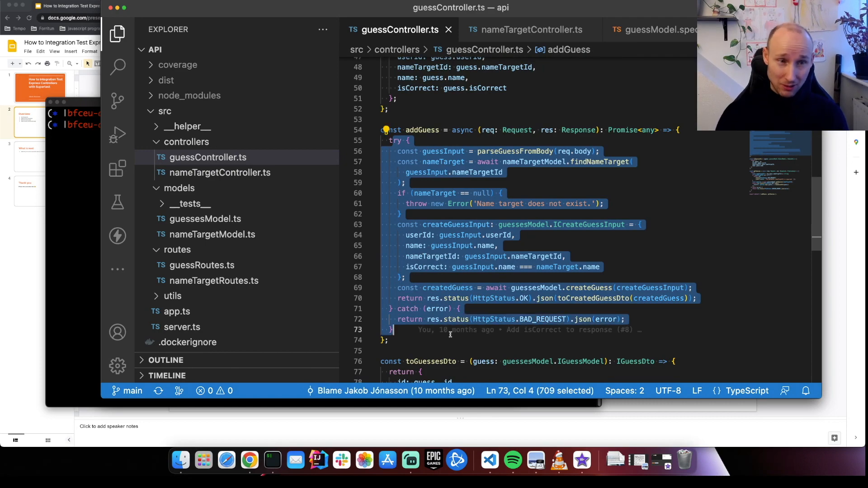
{"action": "scroll", "scroll_direction": "down", "scroll_amount": 3}
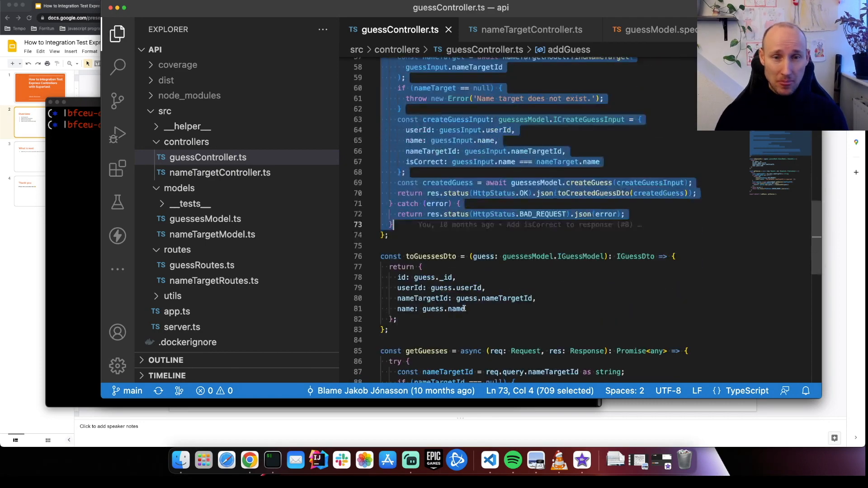
{"action": "scroll", "scroll_direction": "up", "scroll_amount": 3}
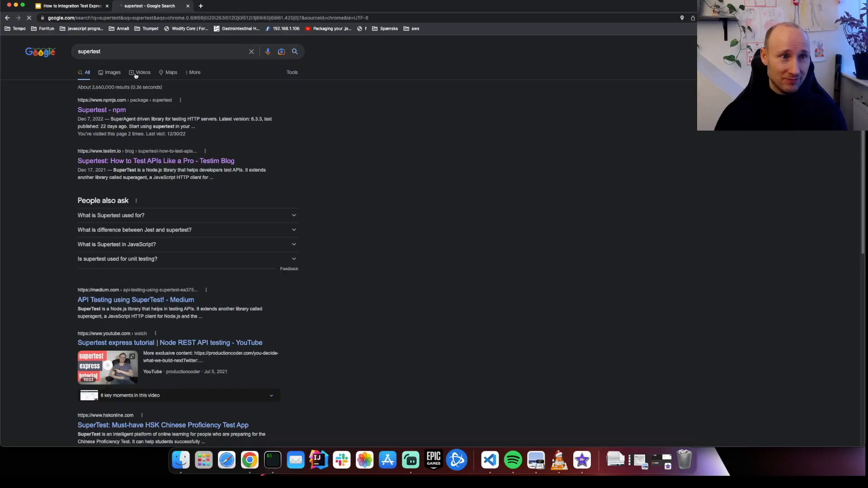
- Read the supertest npm page's install command and usage example
{"action": "left_click", "coordinate": [101, 110]}
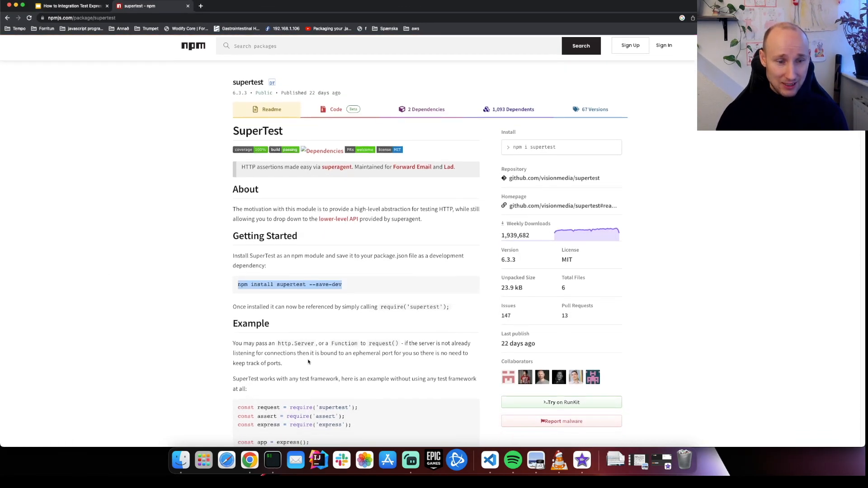
{"action": "scroll", "scroll_direction": "down", "scroll_amount": 3}
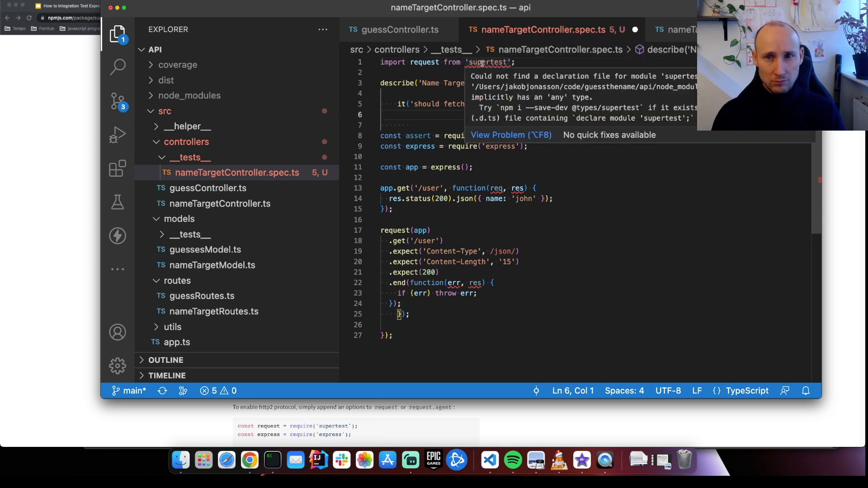
{"action": "mouse_move", "coordinate": [504, 110]}
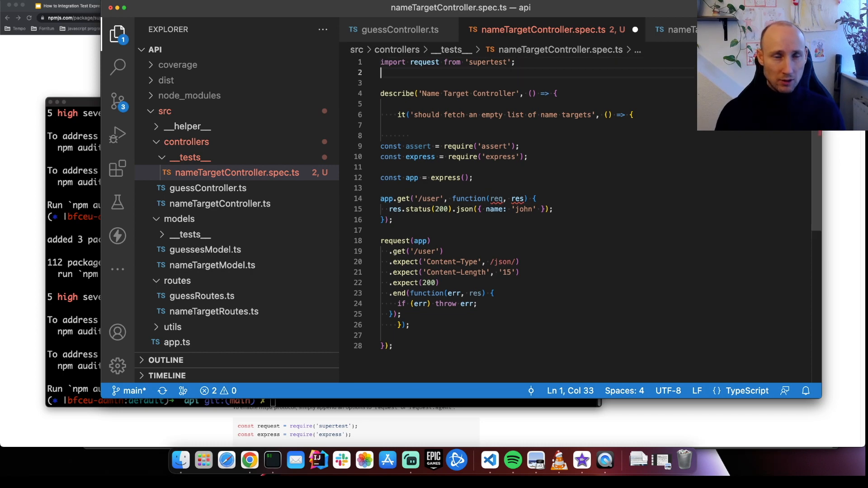
- Write an async test importing app and awaiting a supertest GET '/name-target' expecting HttpStatus.OK
{"action": "type", "text": "import app from '../../app';"}
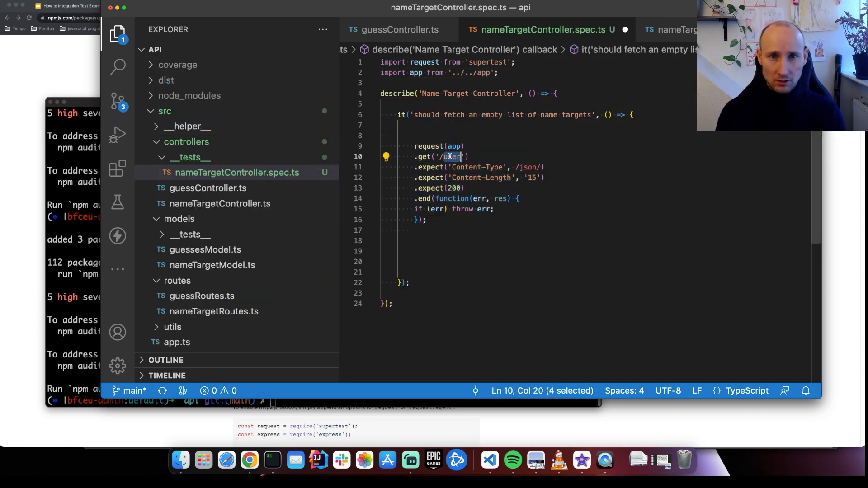
{"action": "type", "text": "name-target"}
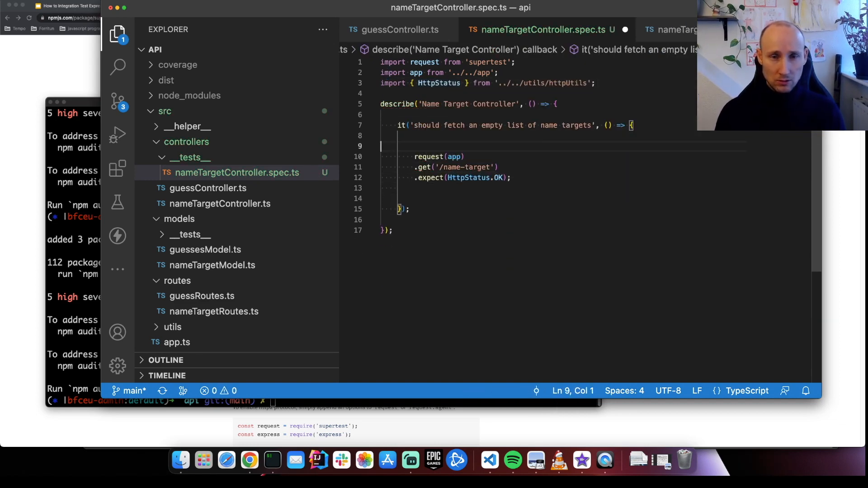
{"action": "key", "text": "Backspace"}
{"action": "type", "text": "aw"}
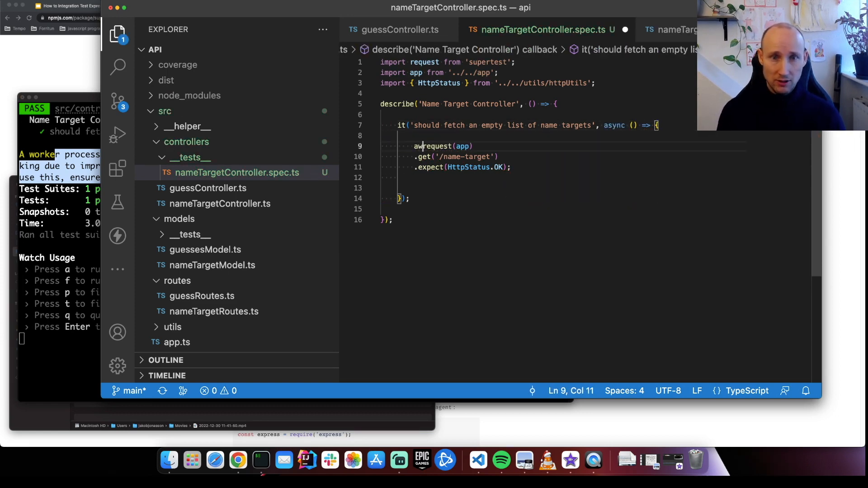
- Run the Jest suite and reveal the model test files in the Explorer
{"action": "left_click", "coordinate": [488, 157]}
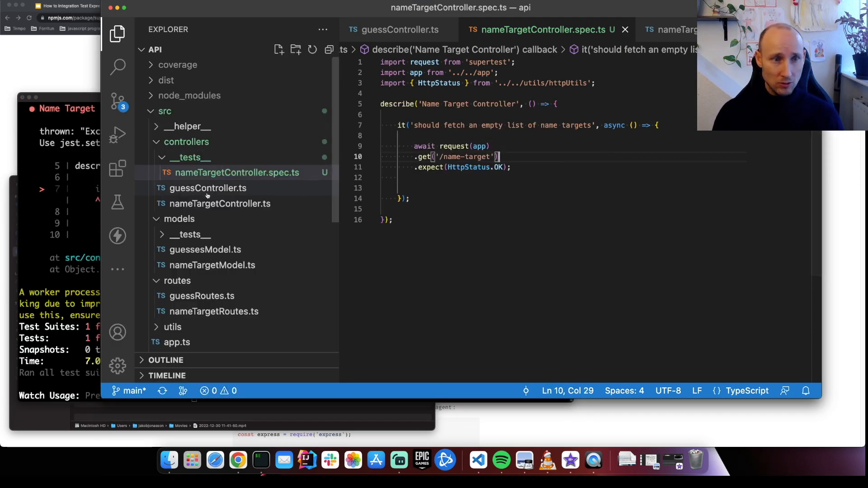
{"action": "left_click", "coordinate": [190, 234]}
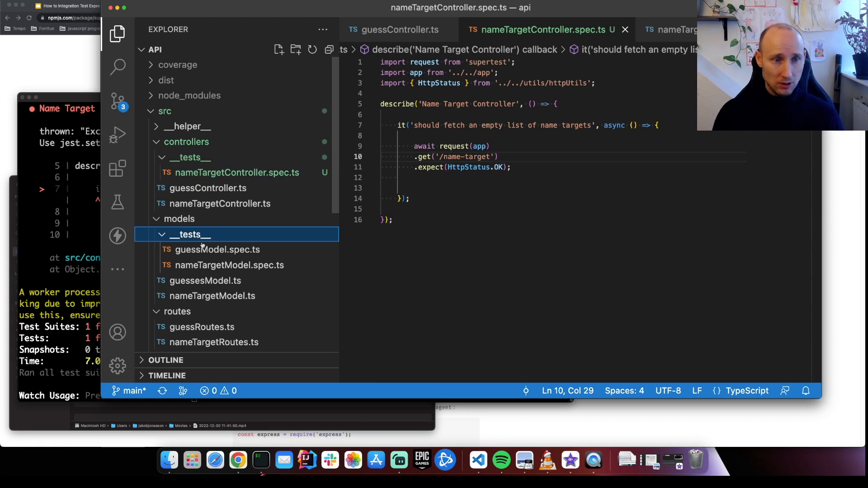
{"action": "left_click", "coordinate": [217, 250]}
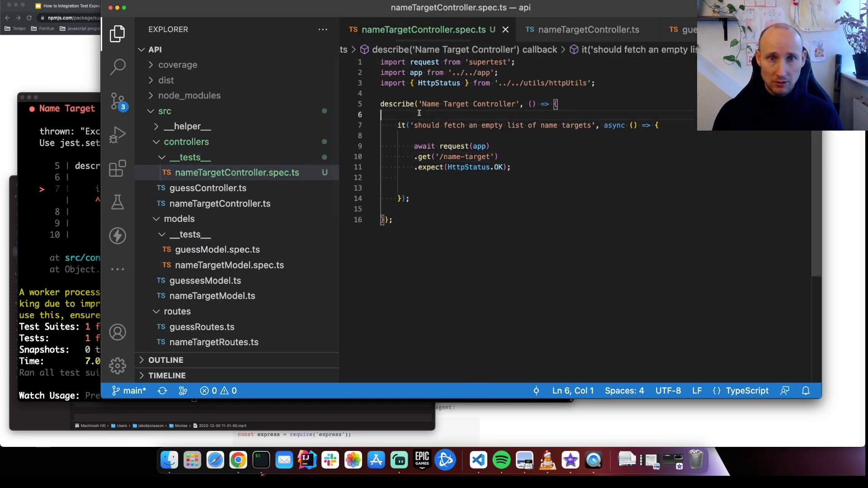
- Add beforeAll(connect), beforeEach(cleanData) and afterAll(disconnect) hooks from the in-memory MongoDB helper
{"action": "type", "text": "beforeAll(connect);"}
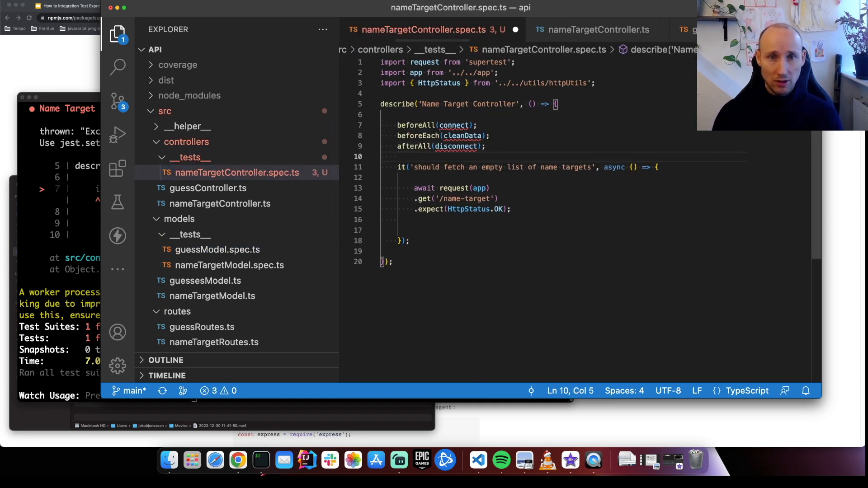
{"action": "left_click", "coordinate": [216, 250]}
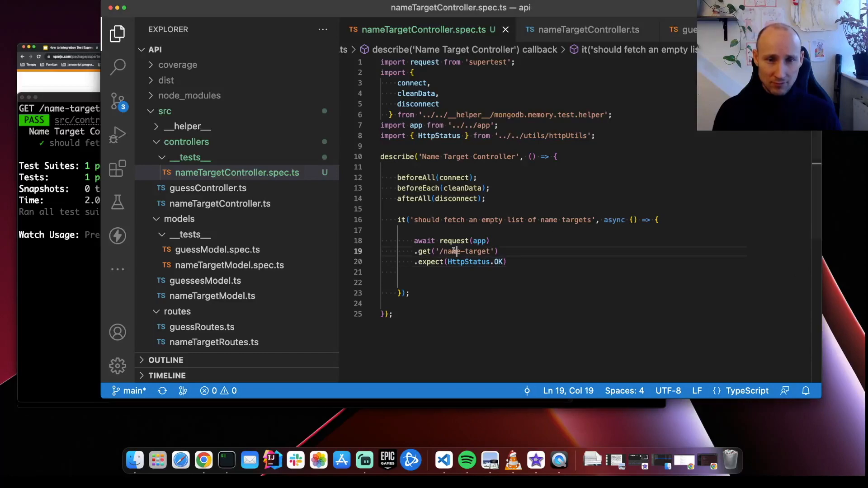
{"action": "type", "text": "const response ="}
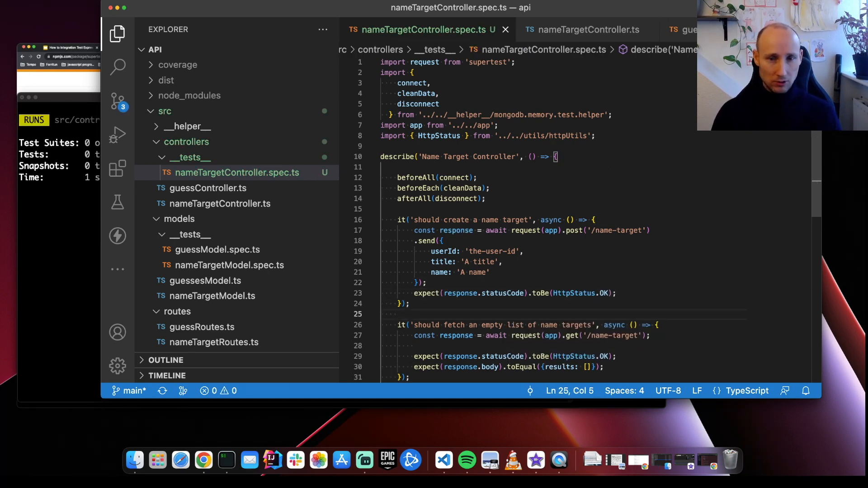
- Add a TODO about returning 201 and wrap the created body in expect.objectContaining with id and createdAt
{"action": "type", "text": "// T"}
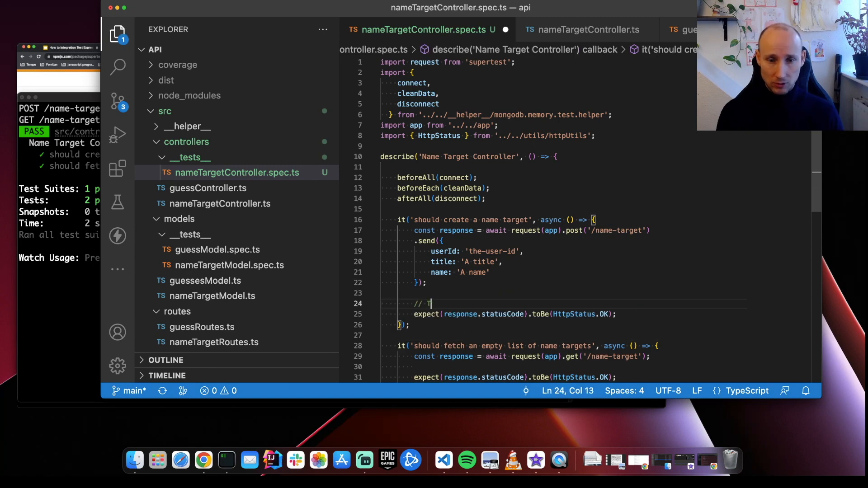
{"action": "type", "text": "ODO:"}
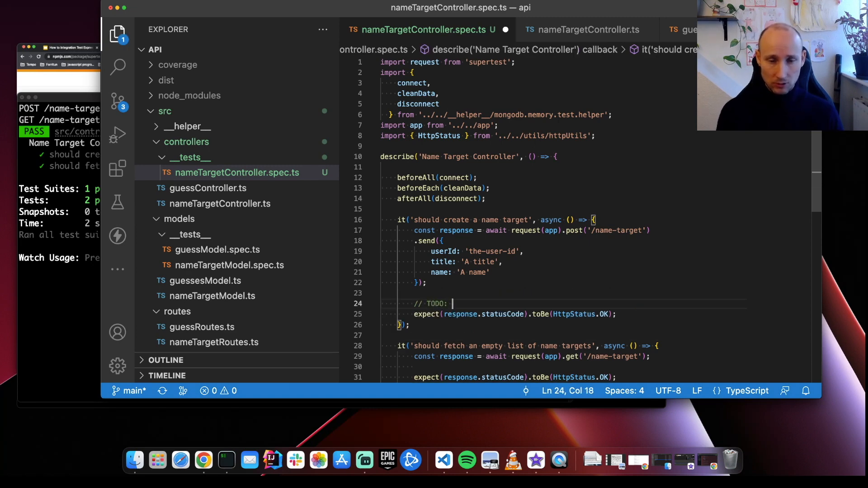
{"action": "type", "text": "Consider 20"}
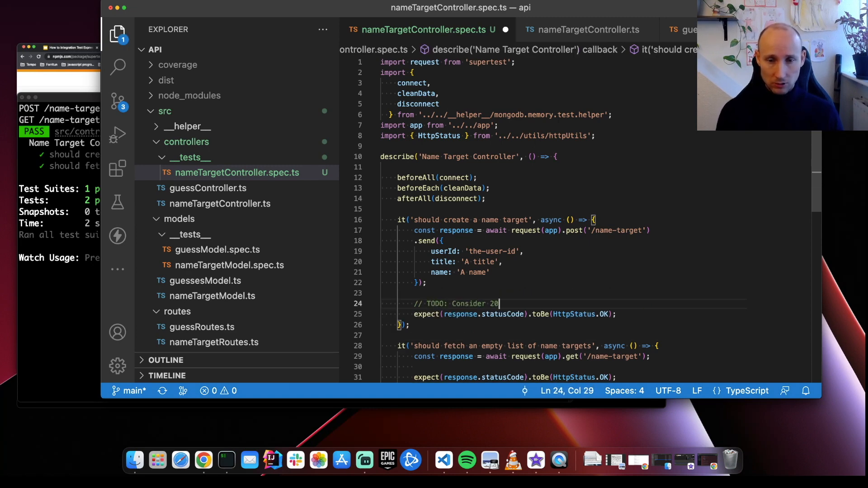
{"action": "type", "text": "1 for creating"}
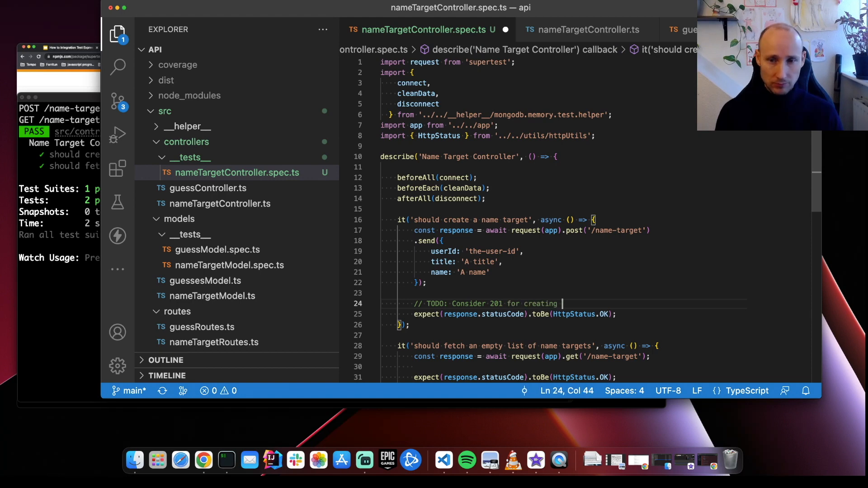
{"action": "type", "text": "a name target"}
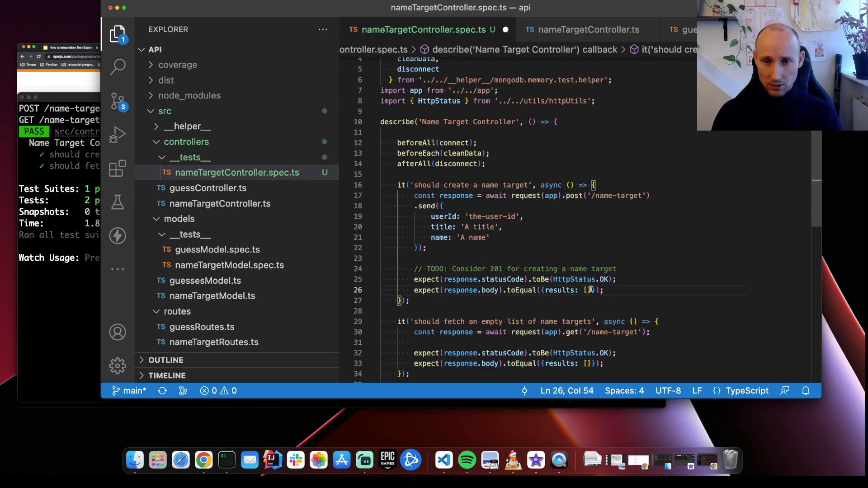
{"action": "type", "text": "expect.objectContaining({"}
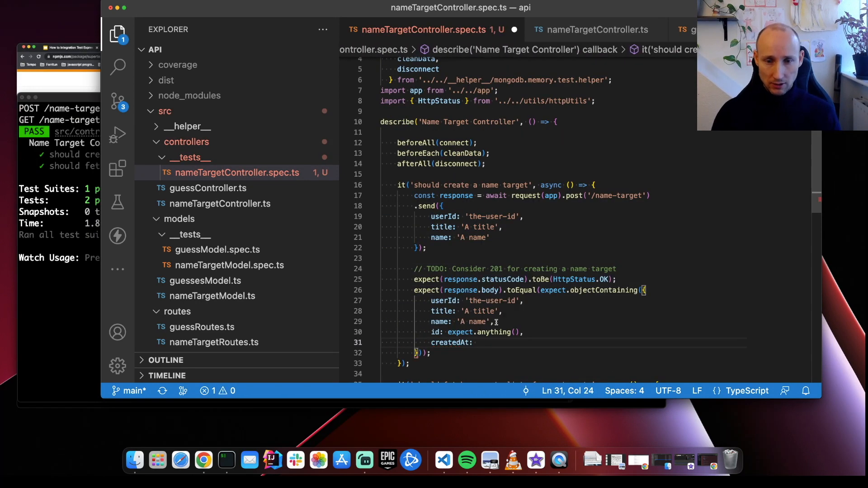
{"action": "type", "text": "expect.anything()"}
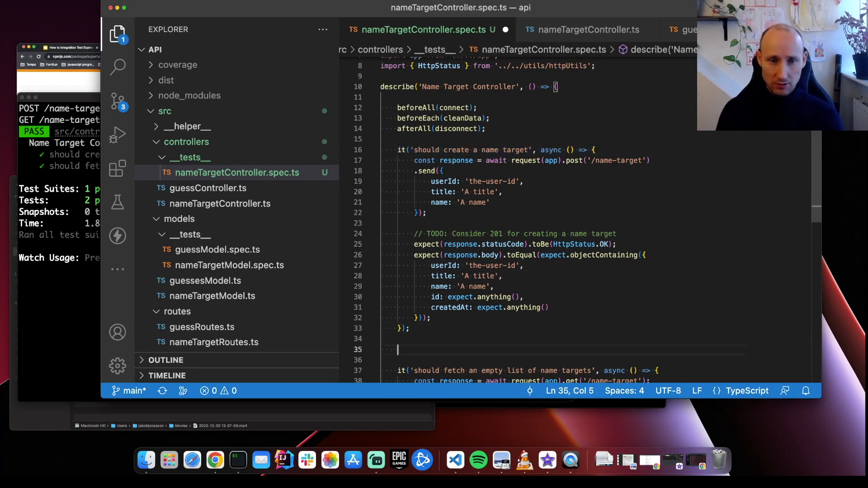
- Add 'should not create a name target' tests expecting BAD_REQUEST for missing userId, title or name
{"action": "type", "text": "it('should not create a name target', async () => {"}
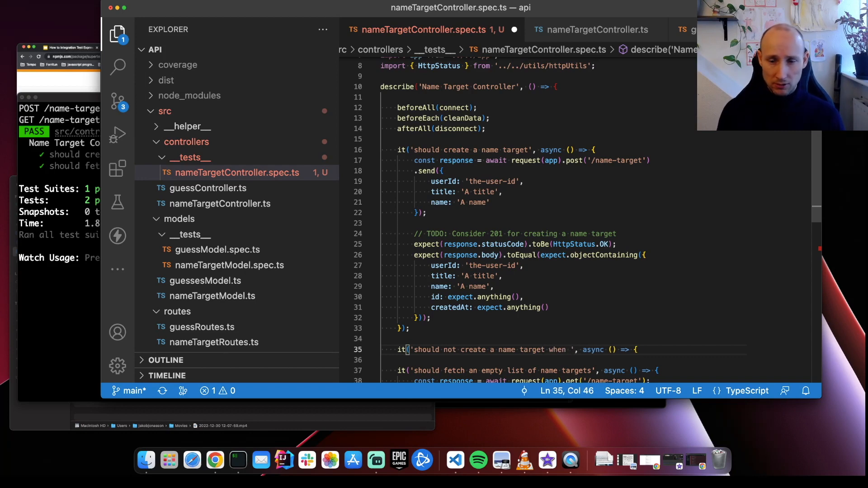
{"action": "type", "text": "userId is missing"}
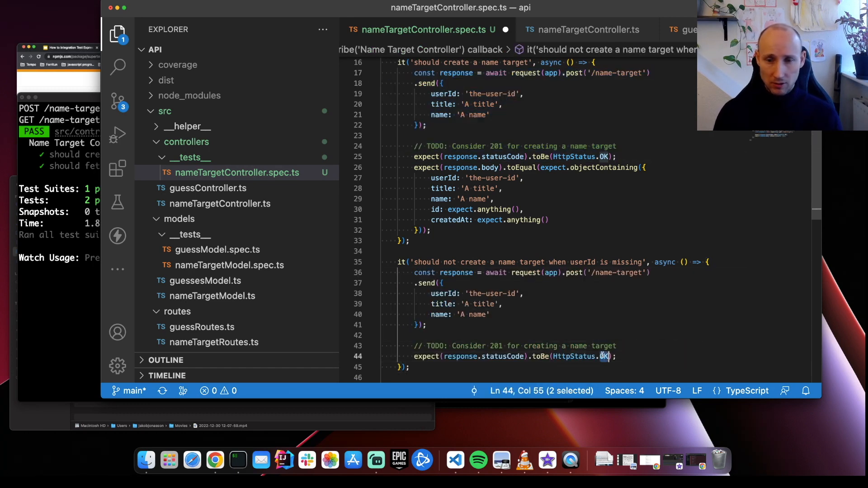
{"action": "type", "text": "BAD_REQUEST"}
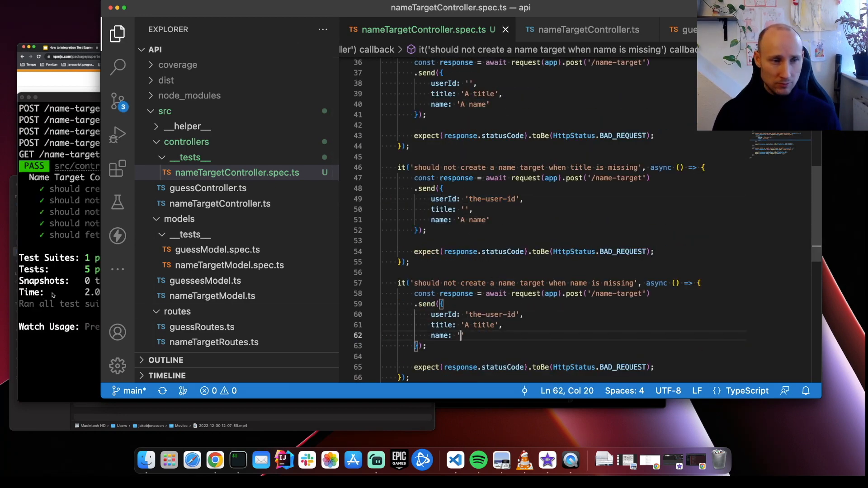
{"action": "scroll", "scroll_direction": "down", "scroll_amount": 3}
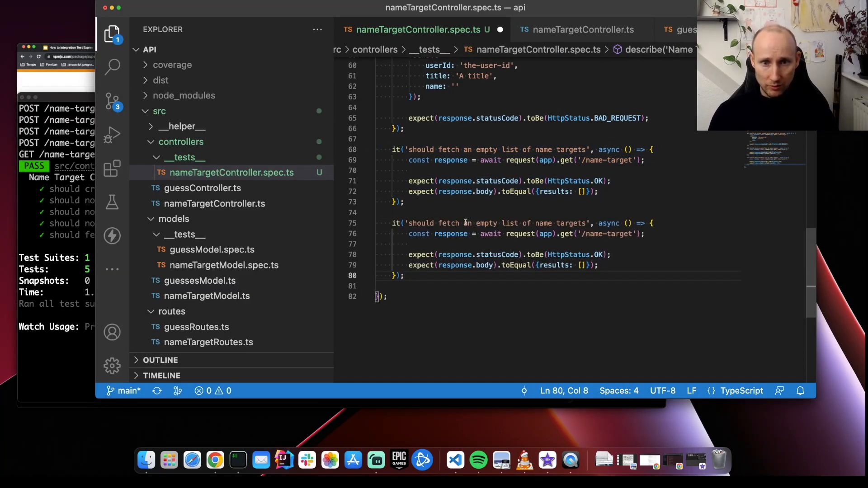
- Add a fetch-one-name-target test expecting results with id: created.id and createdAt
{"action": "double_click", "coordinate": [480, 223]}
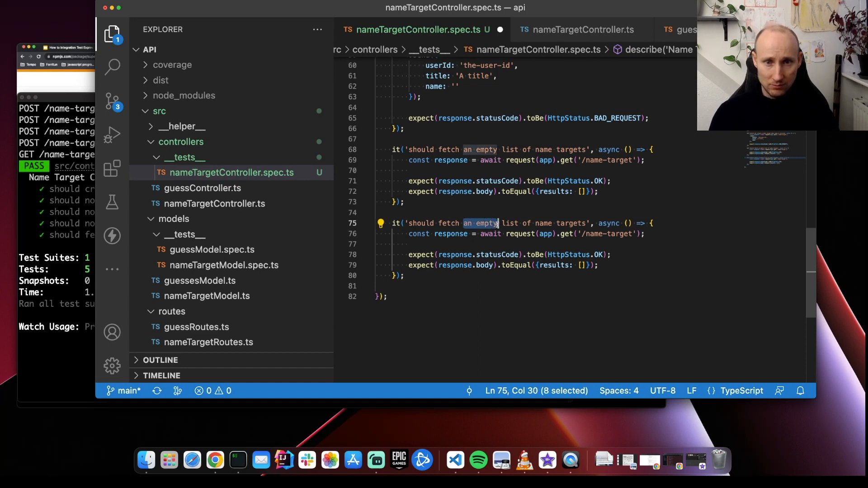
{"action": "type", "text": "ame: 'A secret naA name"}
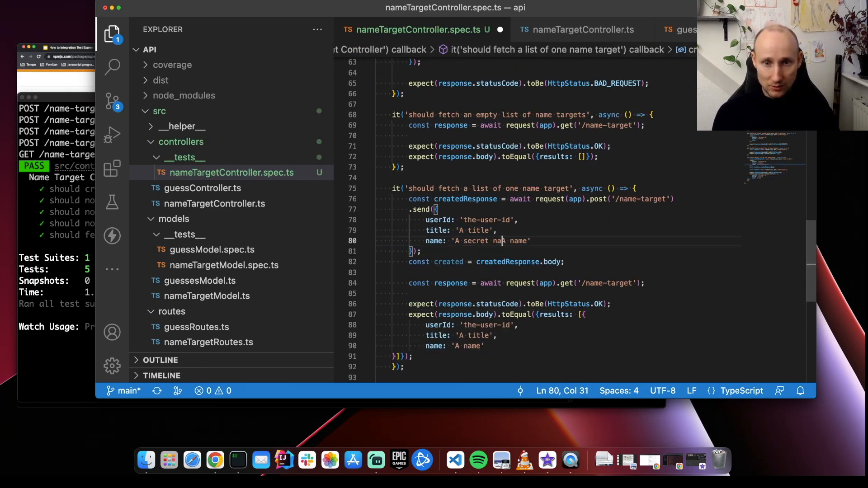
{"action": "type", "text": "to guess"}
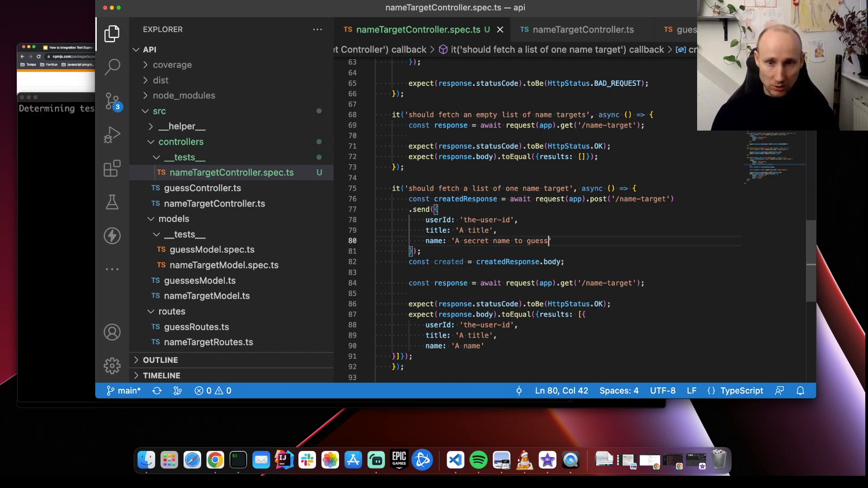
{"action": "double_click", "coordinate": [436, 300]}
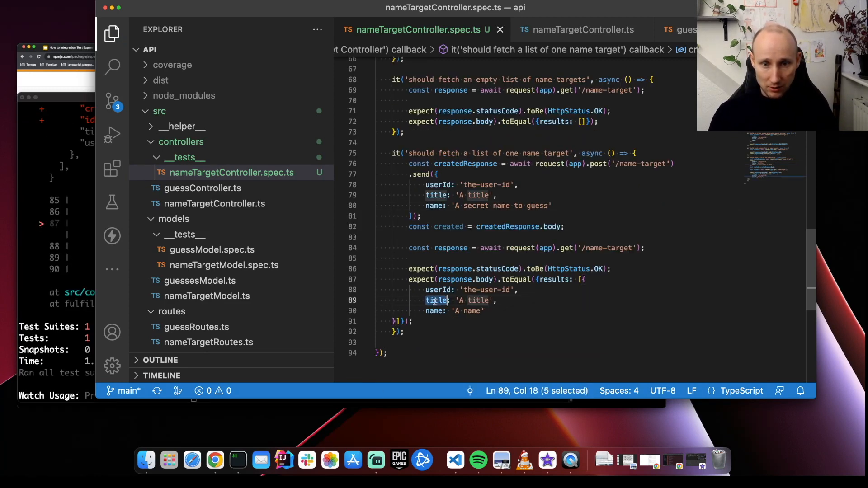
{"action": "type", "text": "id: created.id,"}
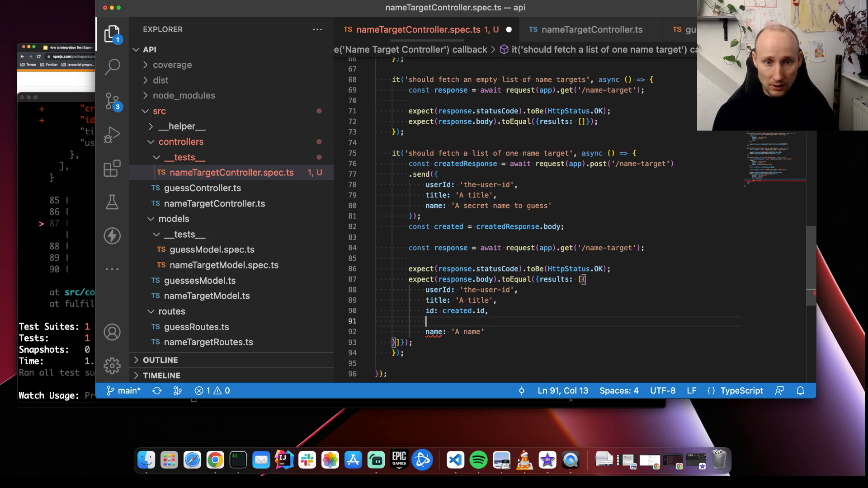
{"action": "type", "text": "createdAt: created."}
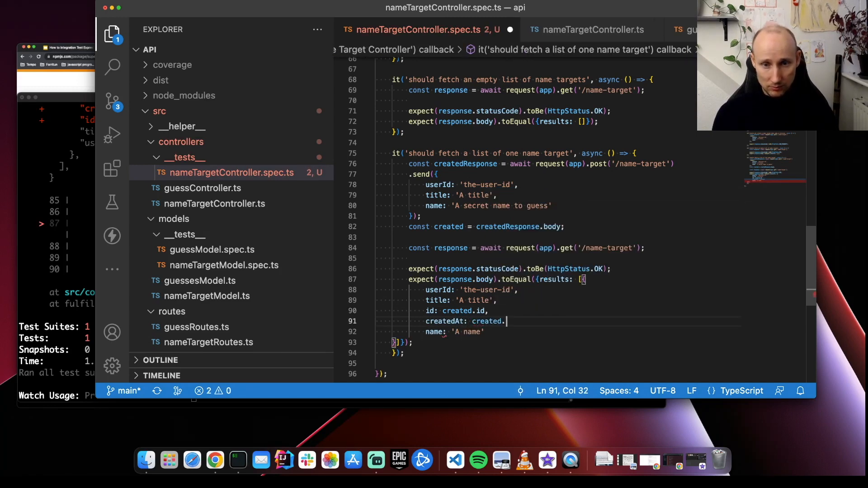
{"action": "type", "text": "createdAt"}
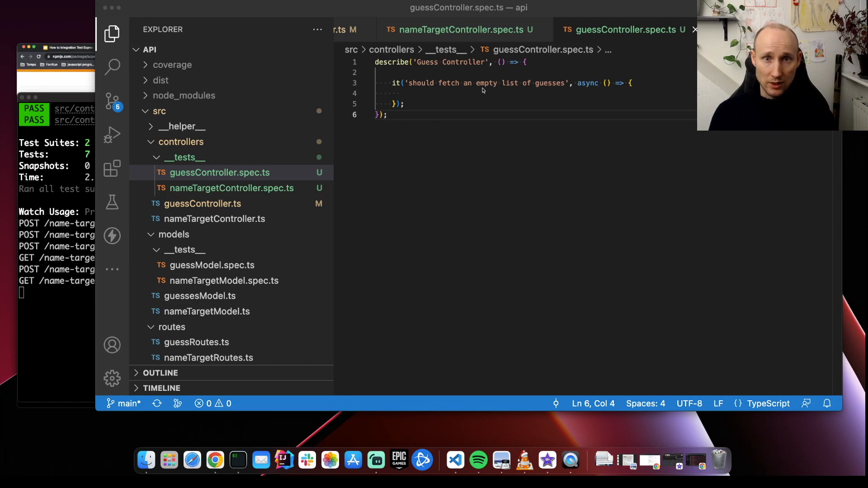
- Write guess tests for BAD_REQUEST without a name target id and an empty list when the name target does not exist
{"action": "left_click", "coordinate": [230, 189]}
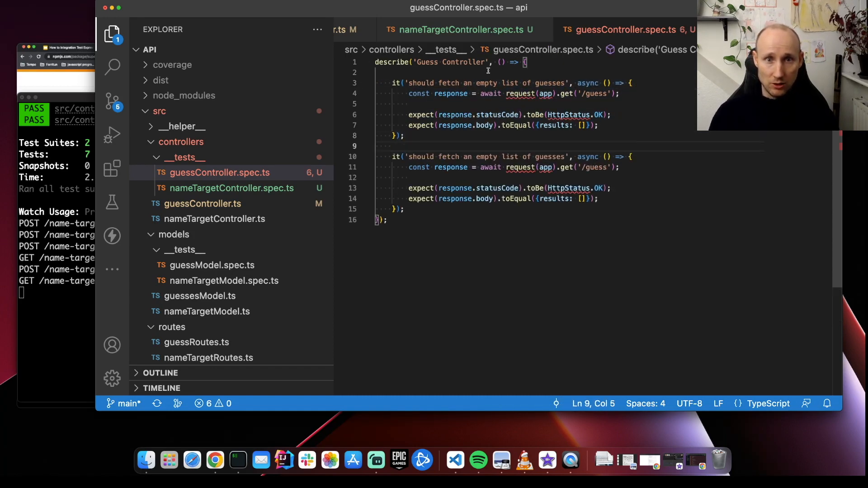
{"action": "type", "text": "should not be able to"}
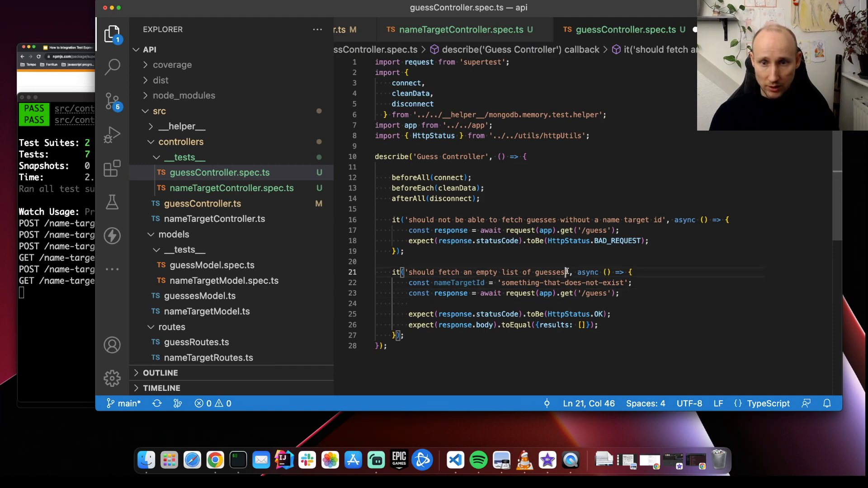
{"action": "type", "text": "when name t"}
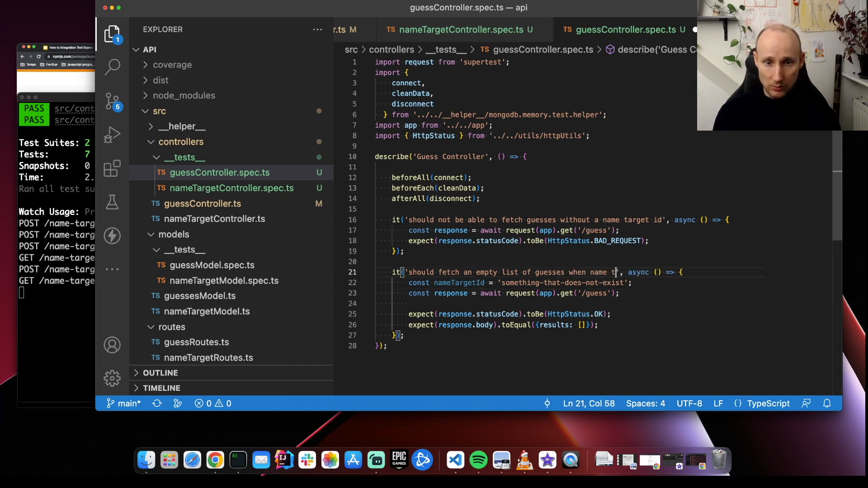
{"action": "type", "text": "target does not exist"}
{"action": "type", "text": "it('"}
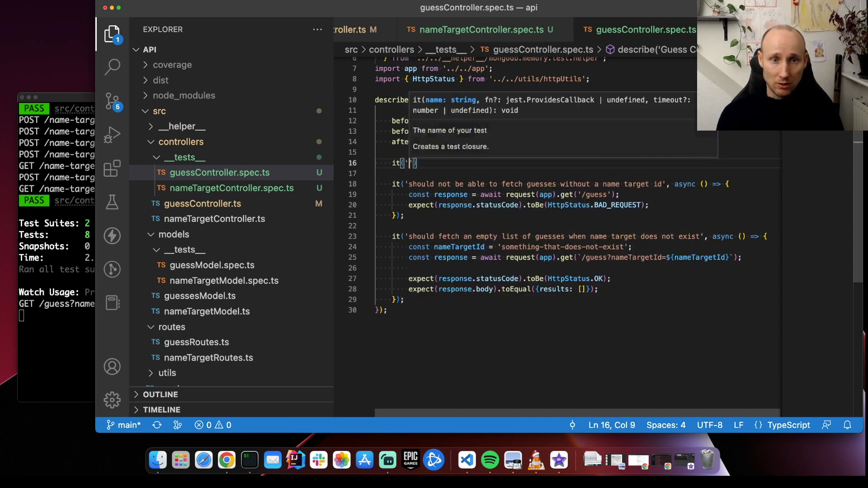
- Add tests rejecting POST /guess for a missing name target and creating an incorrect guess with isCorrect false
{"action": "type", "text": "should not create a guess whe"}
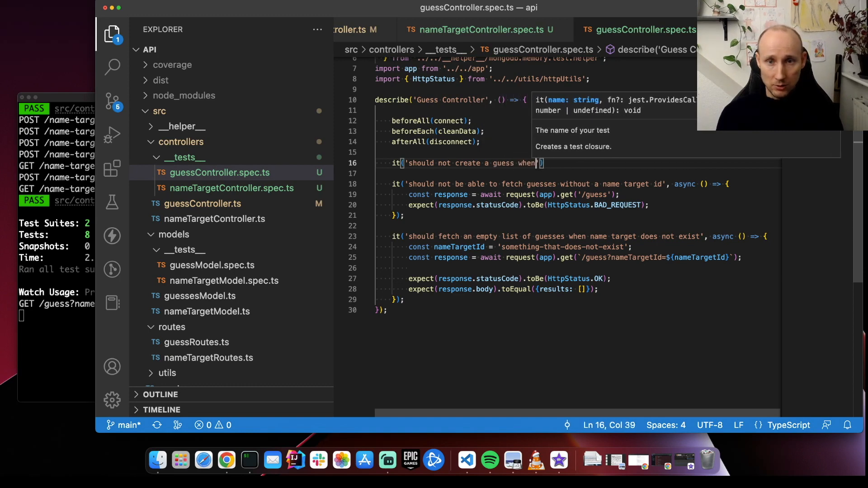
{"action": "type", "text": "name target does not exist"}
{"action": "type", "text": "const nameTargetId"}
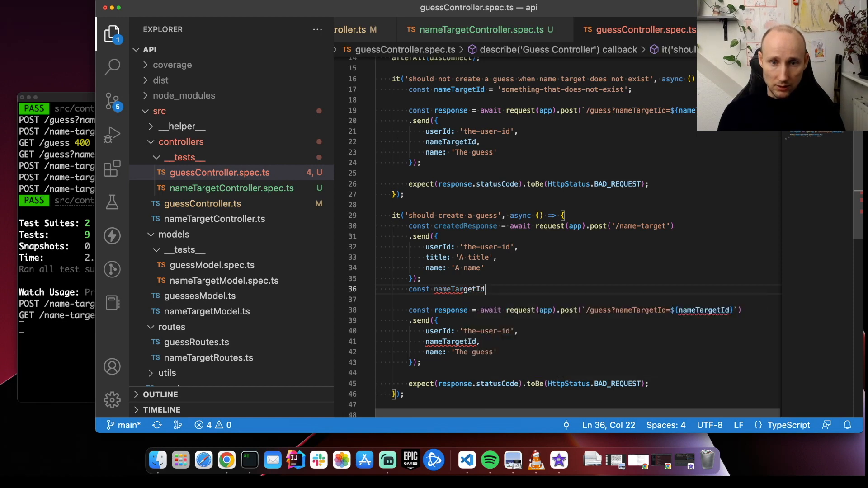
{"action": "type", "text": "= createdResponse.gbody"}
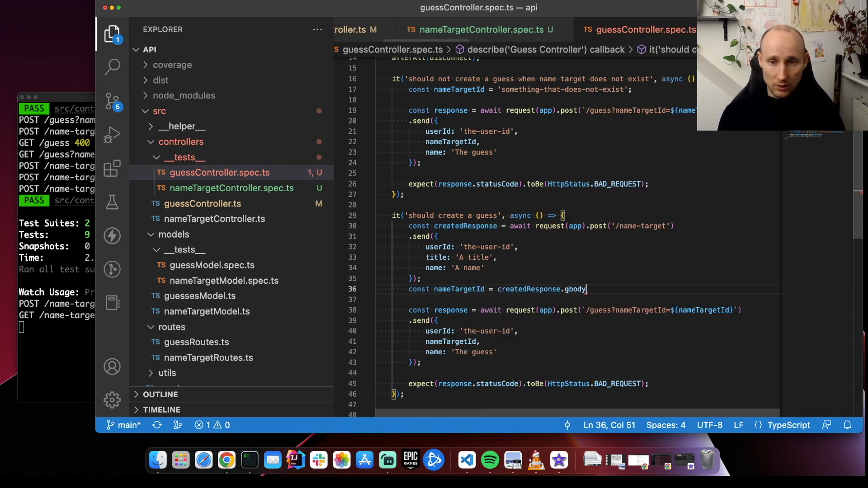
{"action": "type", "text": "body."}
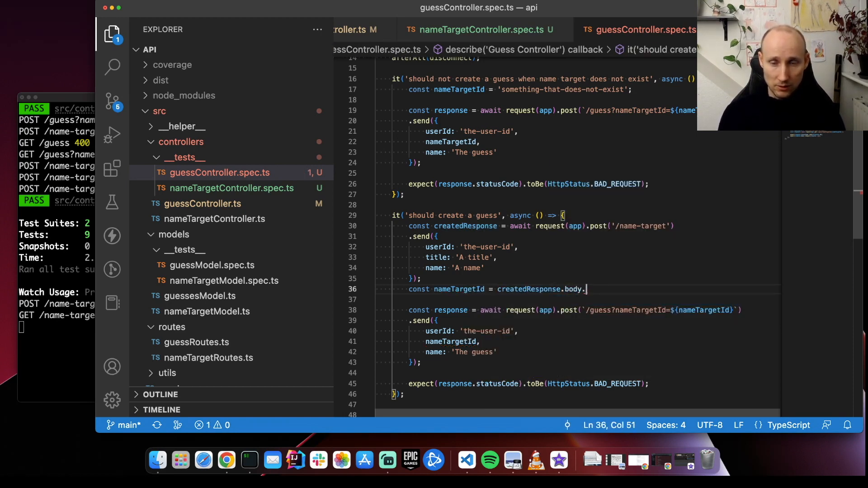
{"action": "type", "text": "id; '"}
{"action": "type", "text": "id: response.body."}
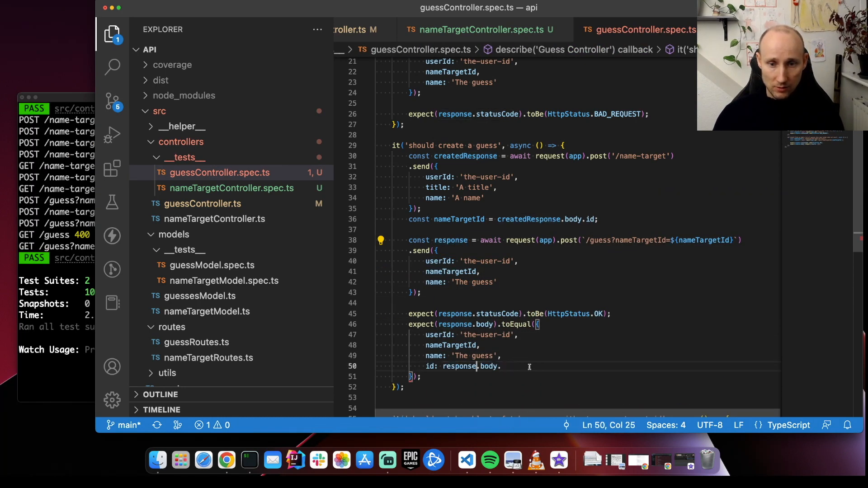
{"action": "type", "text": "isCore"}
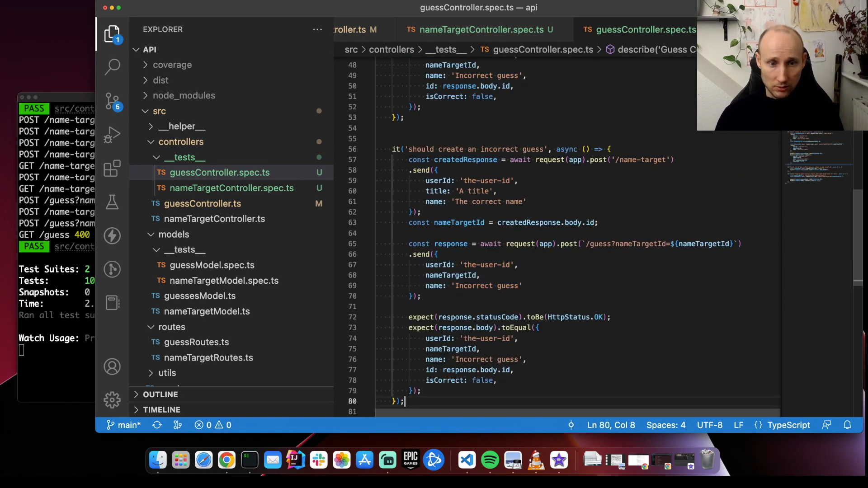
- Turn the copied test into a correct-guess test sending 'The correct name' and expecting isCorrect true
{"action": "double_click", "coordinate": [499, 149]}
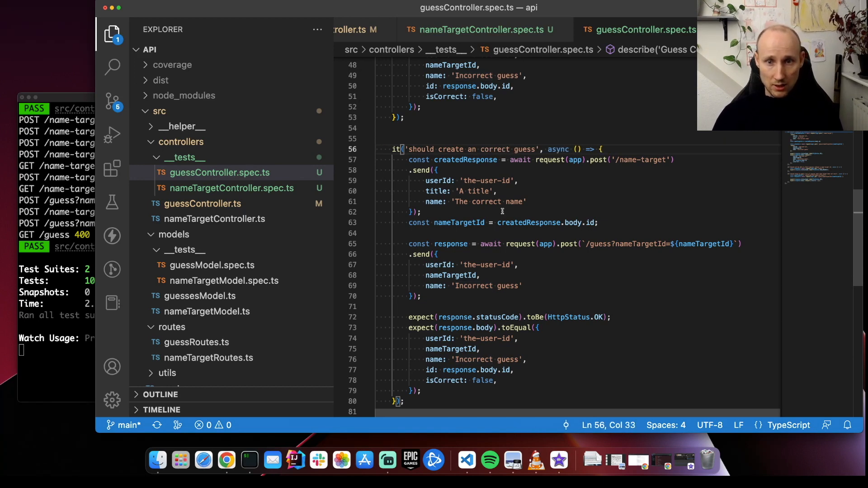
{"action": "double_click", "coordinate": [490, 202]}
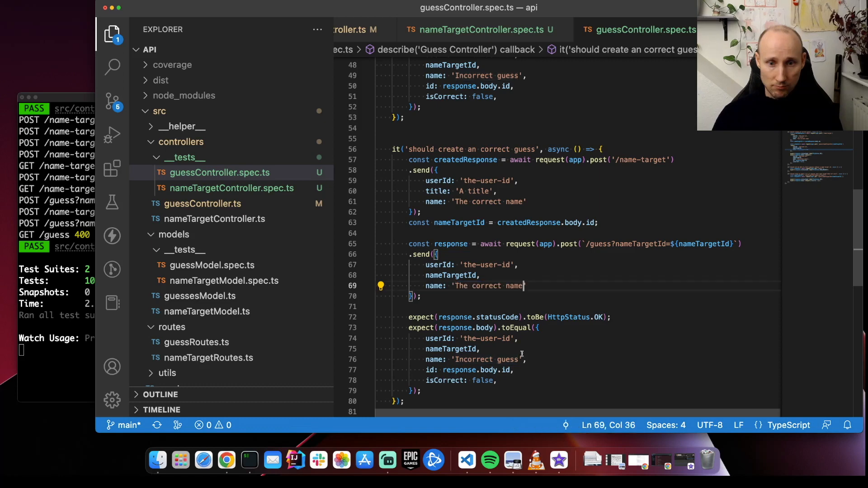
{"action": "double_click", "coordinate": [485, 359]}
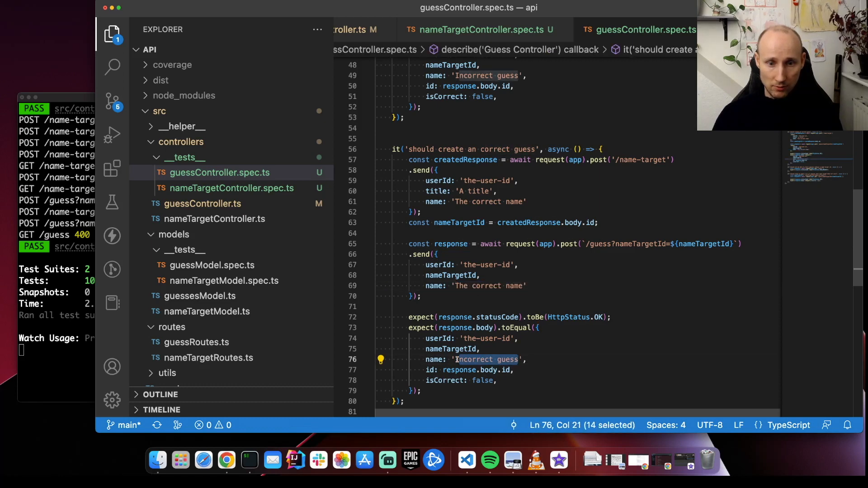
{"action": "type", "text": "tre"}
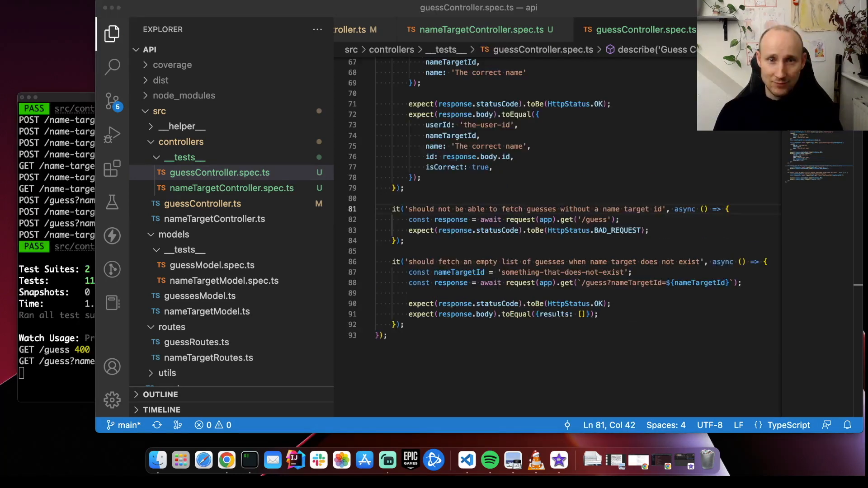
- Group the guess tests into 'when name target exists' and 'does not exist' describe blocks with a beforeEach
{"action": "scroll", "scroll_direction": "up", "scroll_amount": 3}
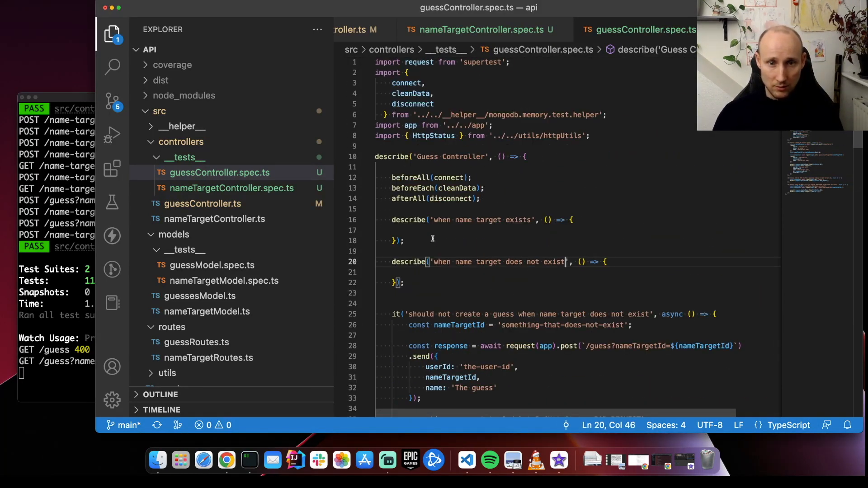
{"action": "scroll", "scroll_direction": "down", "scroll_amount": 3}
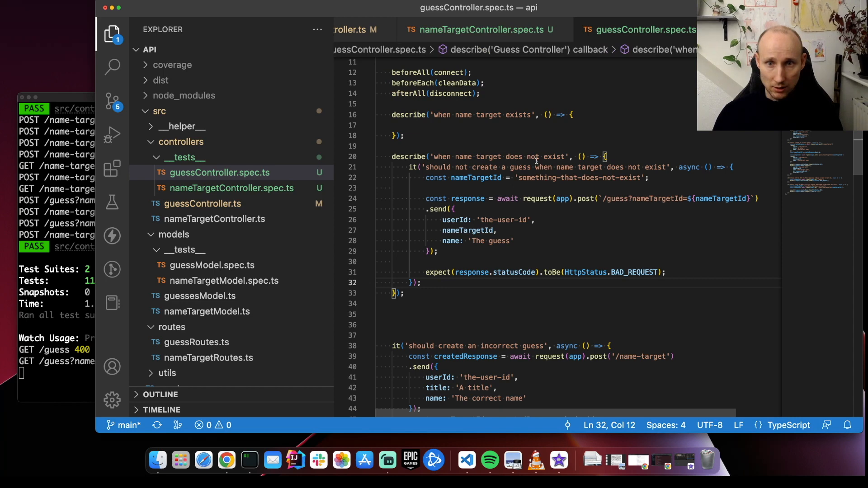
{"action": "scroll", "scroll_direction": "down", "scroll_amount": 3}
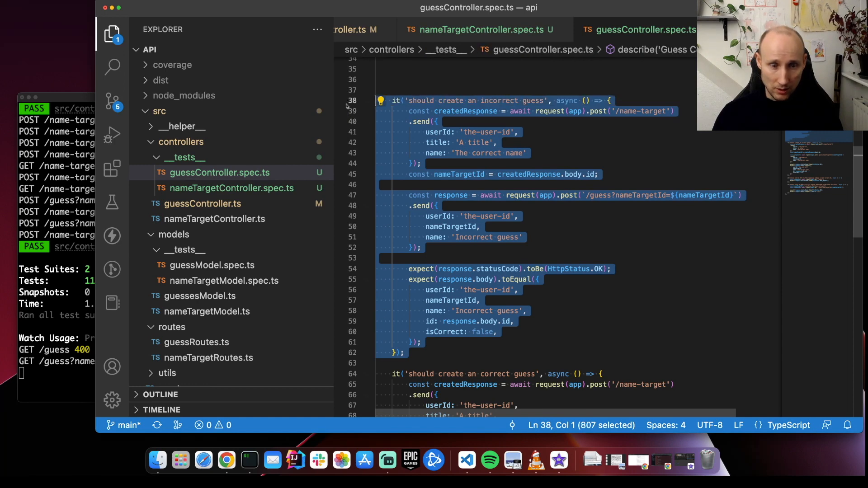
{"action": "scroll", "scroll_direction": "up", "scroll_amount": 3}
{"action": "type", "text": "describe('when name target exists', () => {"}
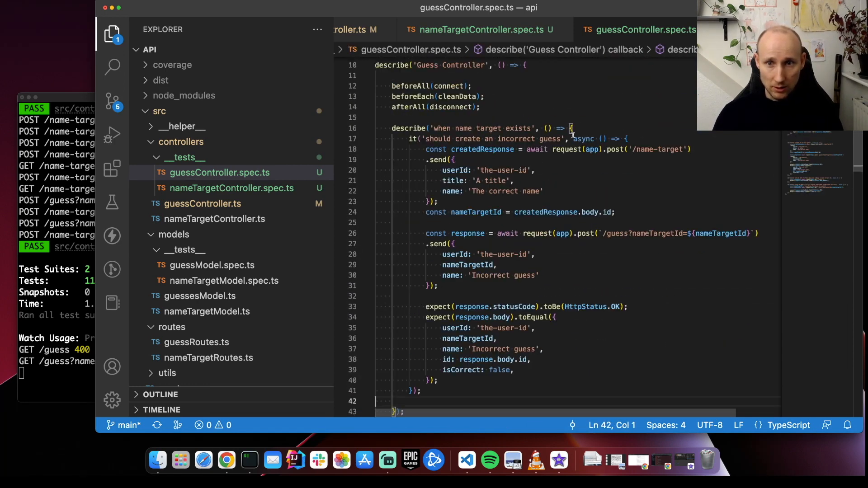
{"action": "type", "text": "b"}
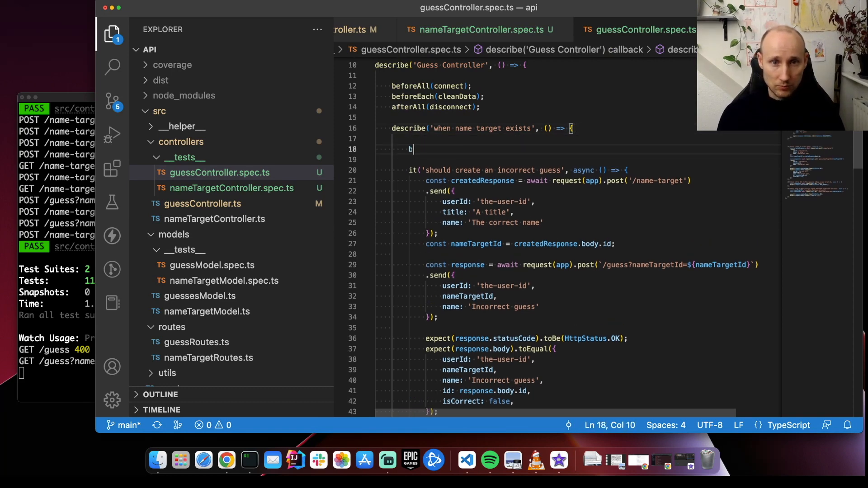
{"action": "type", "text": "eforee"}
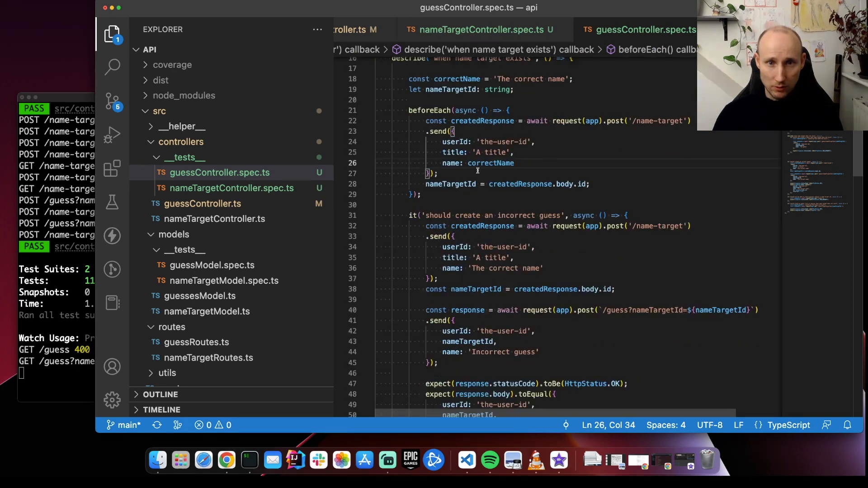
- Have the shared beforeEach create the name target with correctName for the nested tests
{"action": "scroll", "scroll_direction": "up", "scroll_amount": 3}
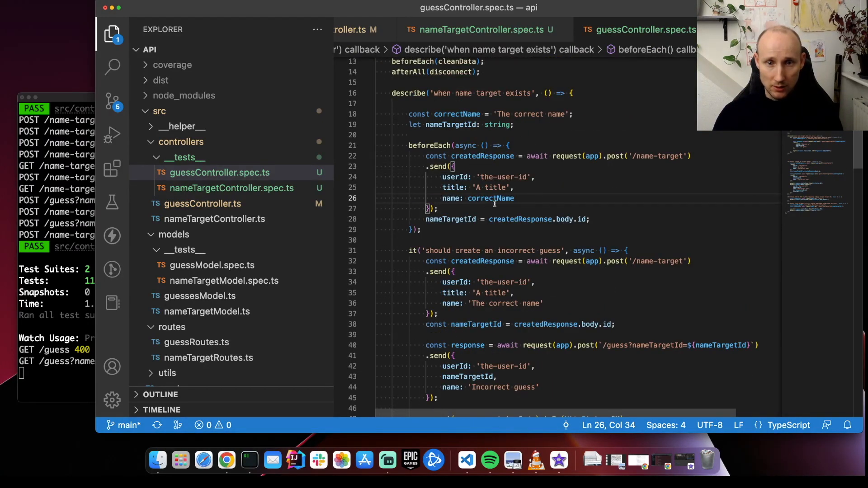
{"action": "scroll", "scroll_direction": "down", "scroll_amount": 3}
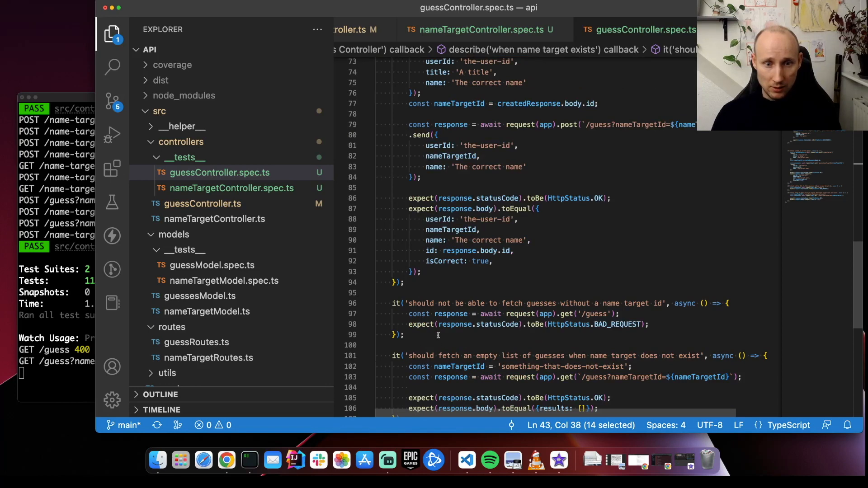
{"action": "scroll", "scroll_direction": "up", "scroll_amount": 3}
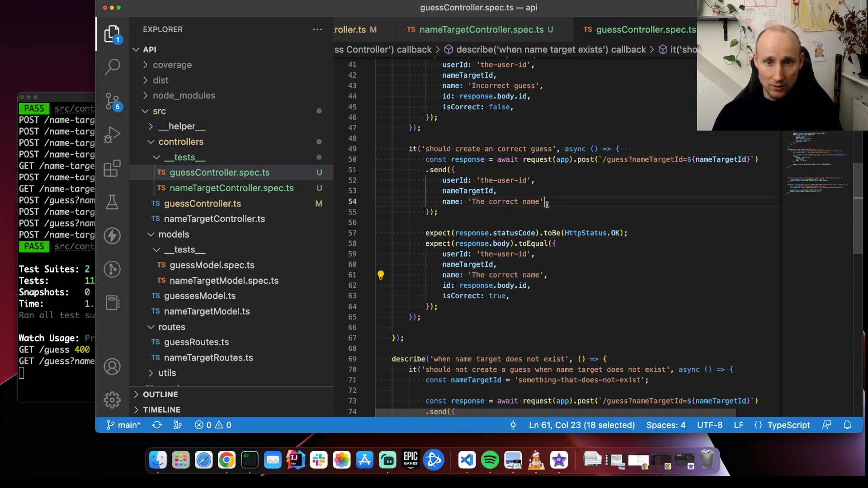
{"action": "type", "text": "co"}
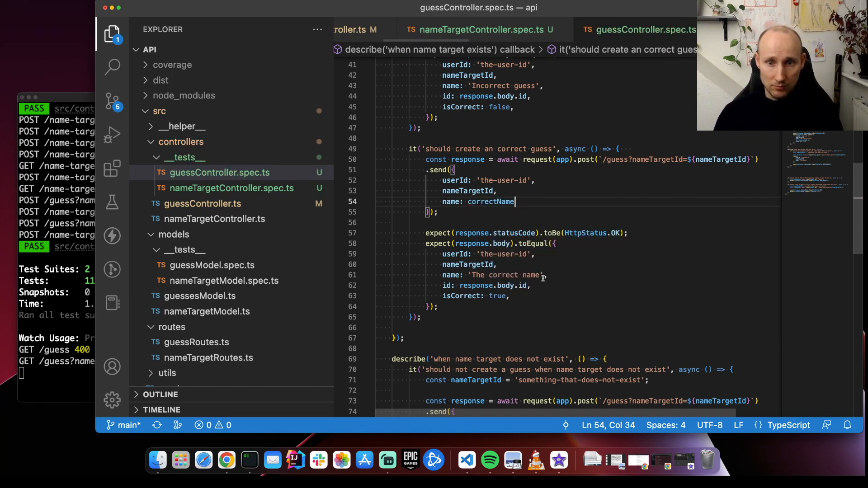
{"action": "type", "text": "correctName"}
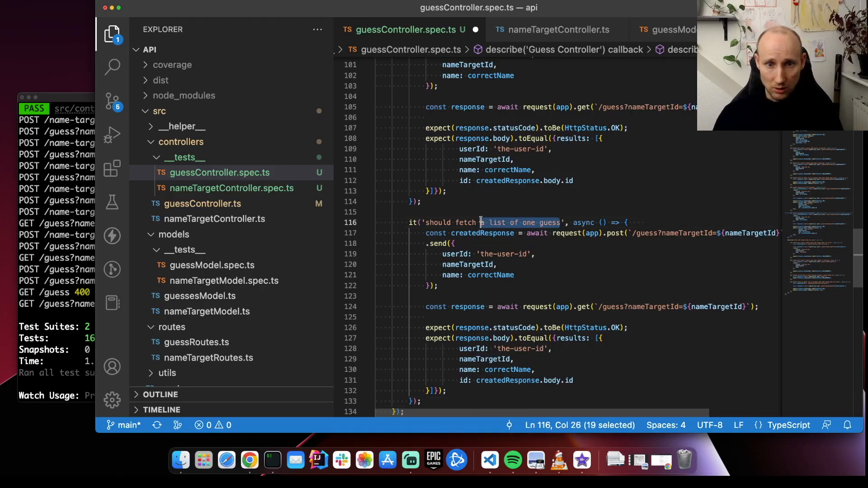
- Rename the copied test to 'should not fetch guesses by using nosql injection' and drop the guess creation line
{"action": "type", "text": "not f"}
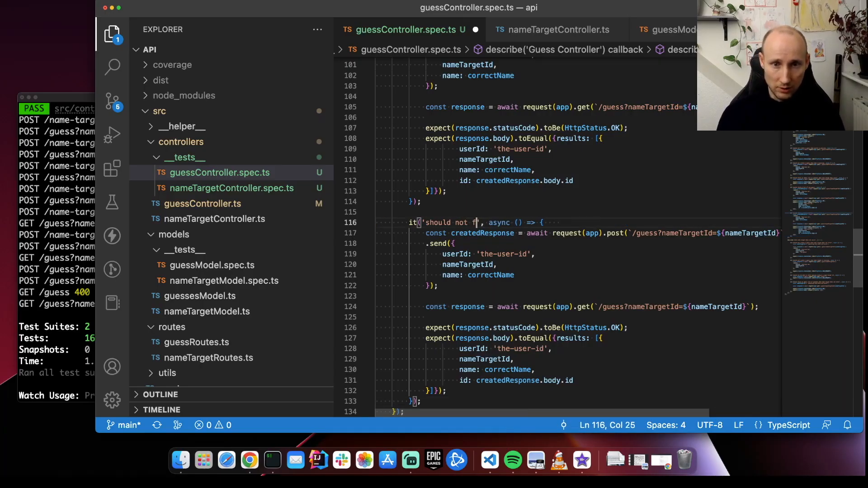
{"action": "type", "text": "etch guess"}
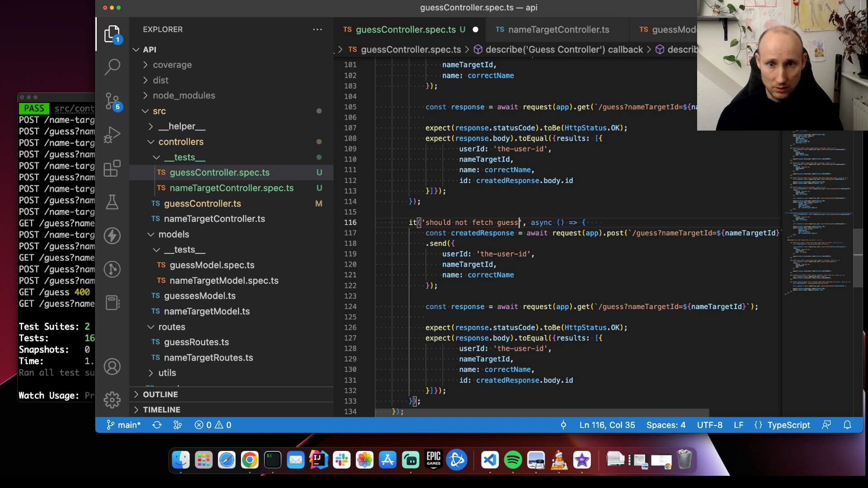
{"action": "type", "text": "es by using"}
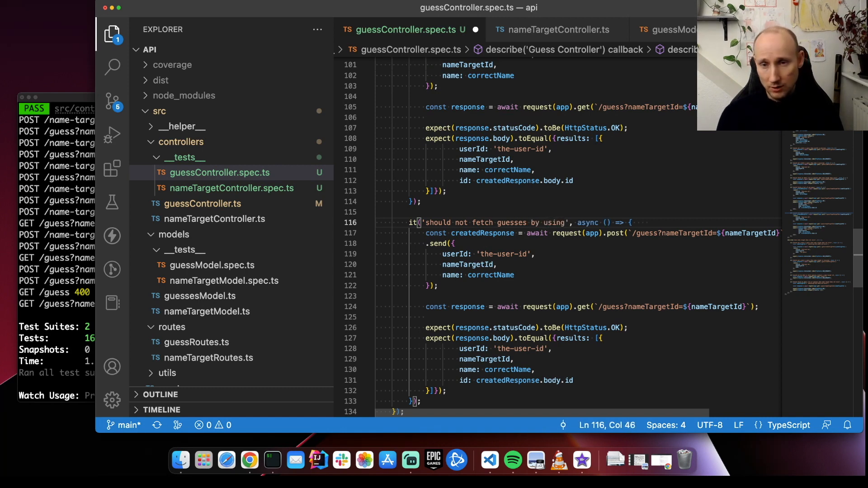
{"action": "type", "text": "nosql"}
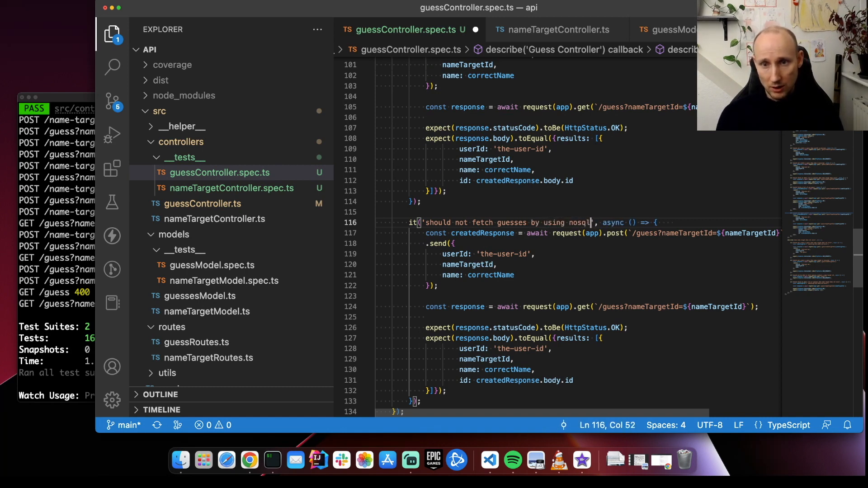
{"action": "type", "text": "injection"}
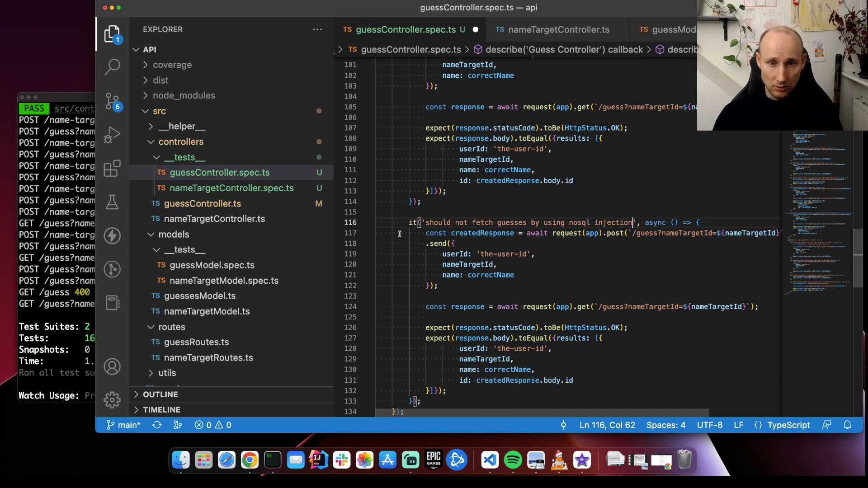
{"action": "left_click", "coordinate": [513, 253]}
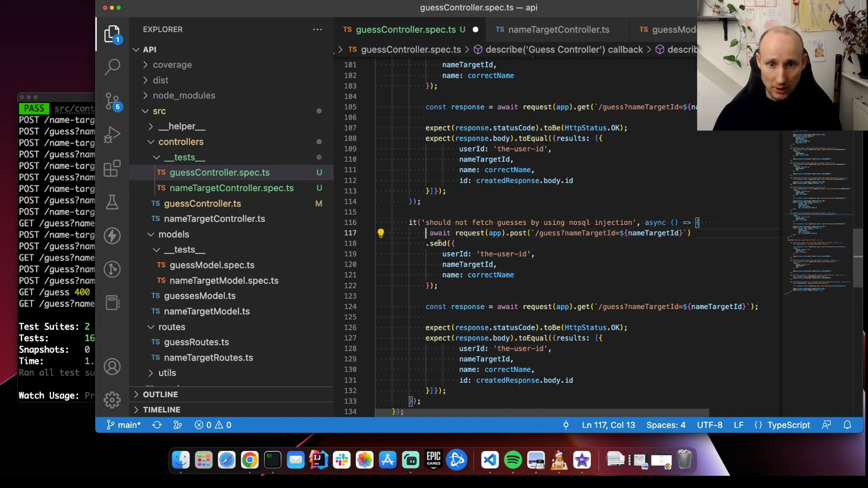
{"action": "mouse_move", "coordinate": [716, 306]}
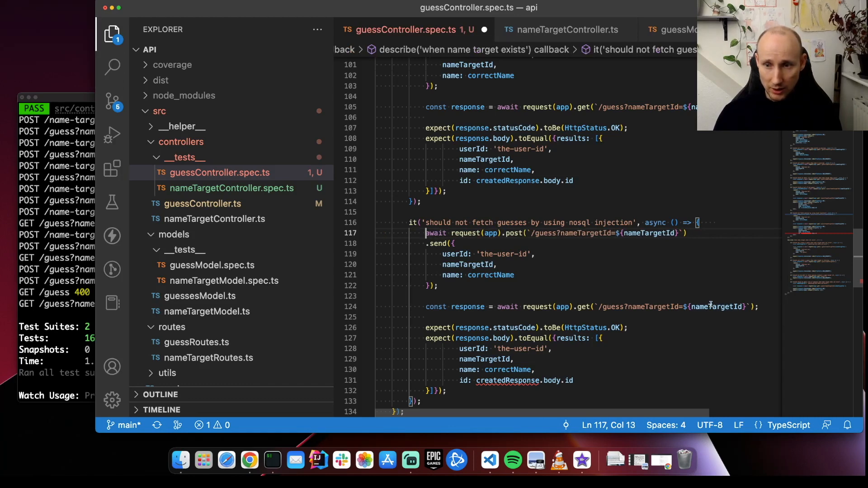
- Replace the nameTargetId in the GET URL with the {$ne:1} injection query expecting zero results
{"action": "double_click", "coordinate": [714, 306]}
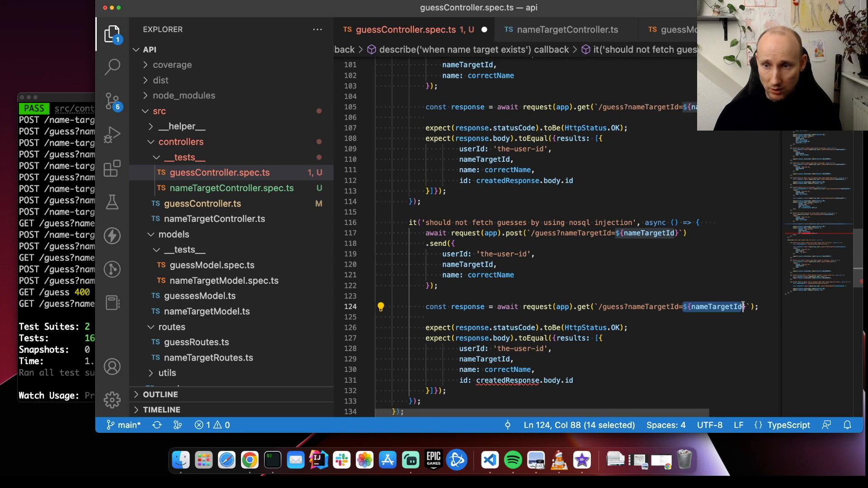
{"action": "key", "text": "shift+Right"}
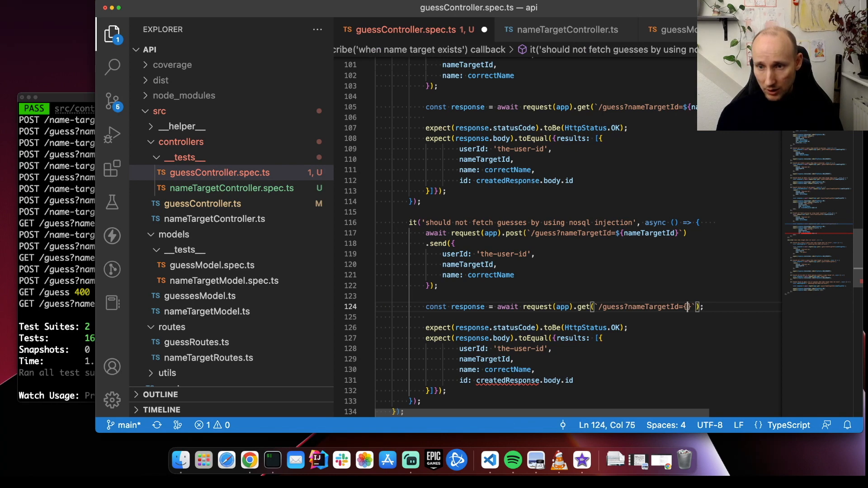
{"action": "type", "text": "$eq"}
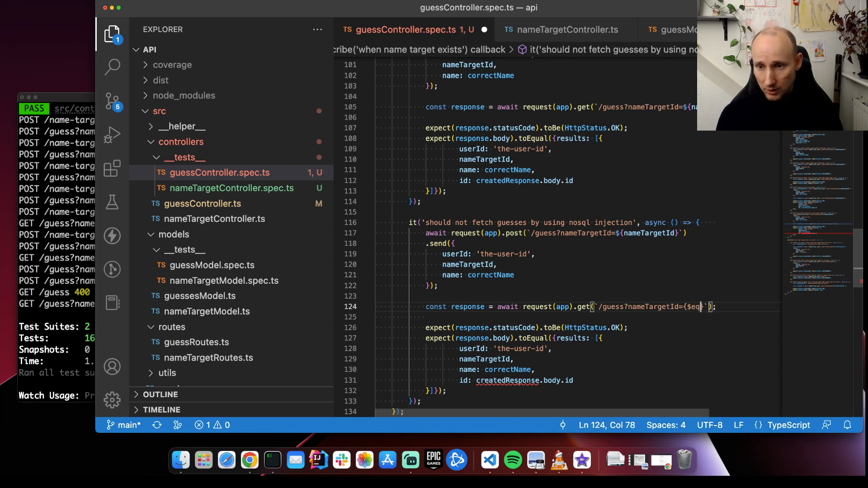
{"action": "type", "text": ":1"}
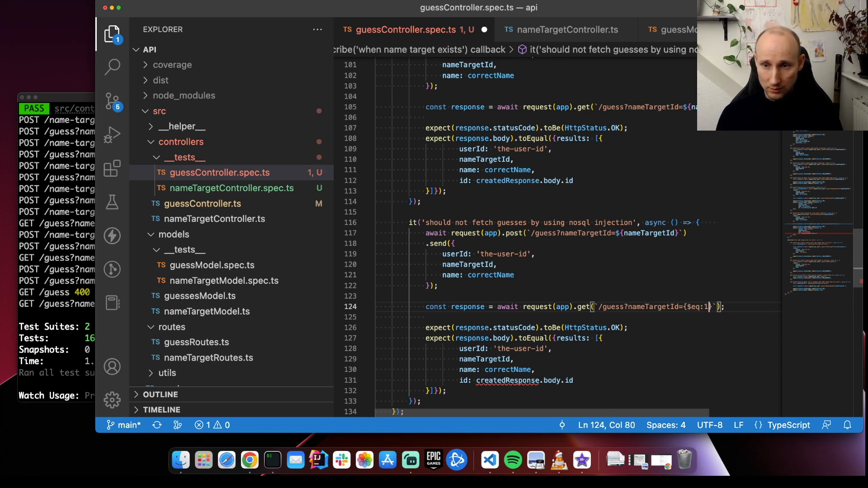
{"action": "key", "text": "Backspace"}
{"action": "type", "text": "n"}
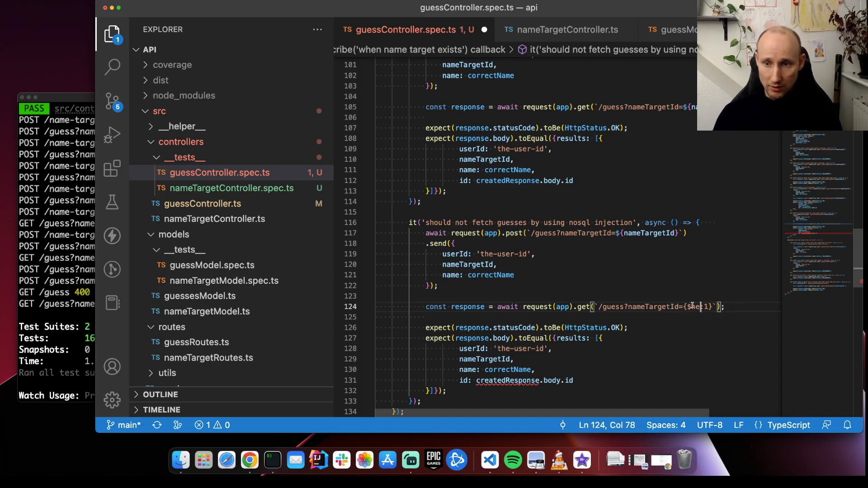
{"action": "scroll", "scroll_direction": "down", "scroll_amount": 3}
{"action": "type", "text": ").toHaveLength(0);"}
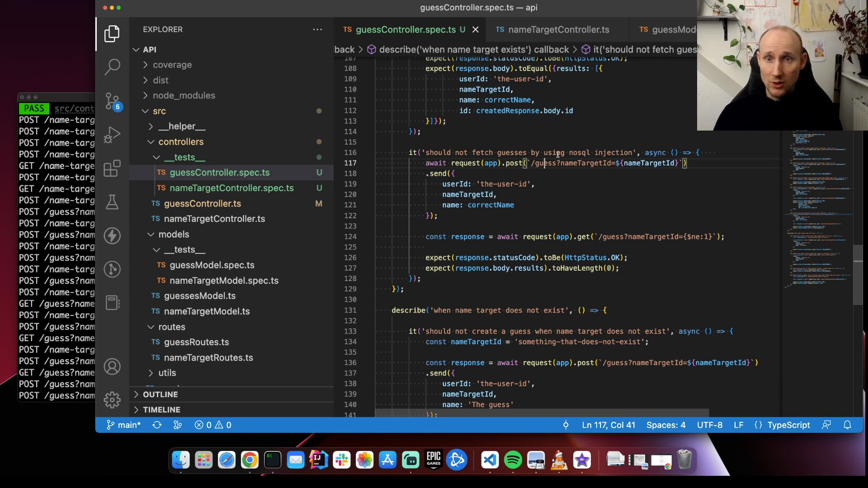
{"action": "mouse_move", "coordinate": [535, 236]}
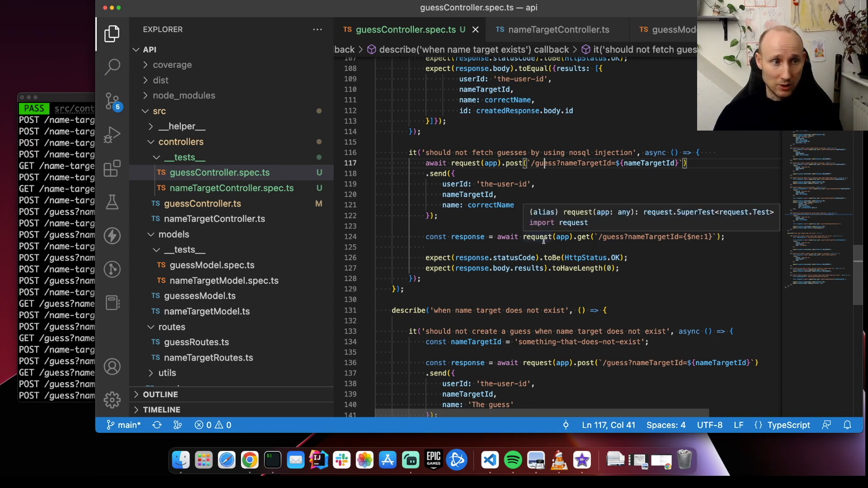